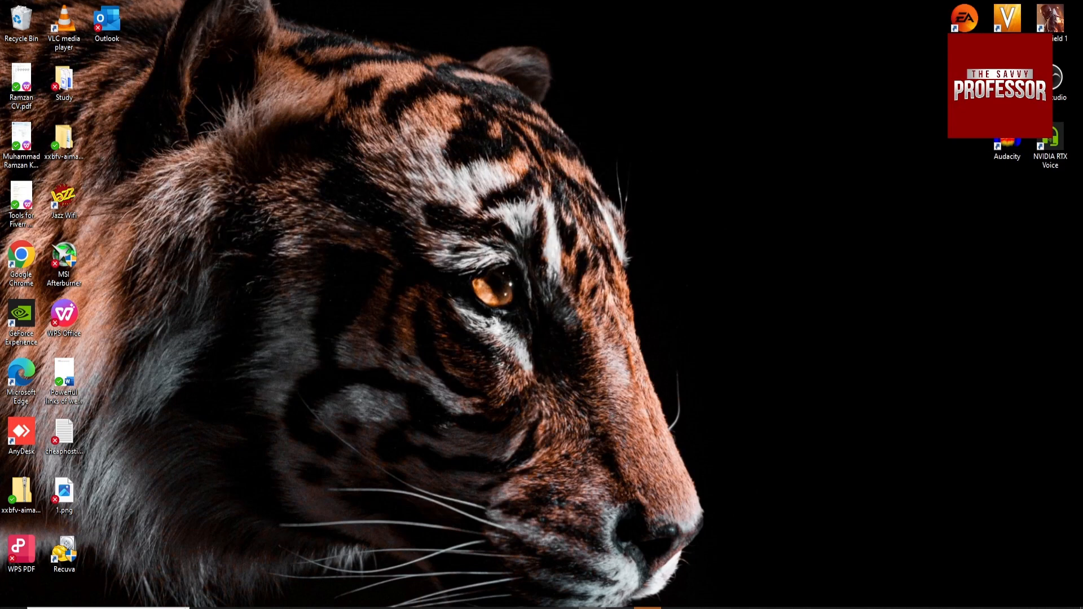
Launch Outlook from the desktop and start Add Account from File > Info
double_click(106, 19)
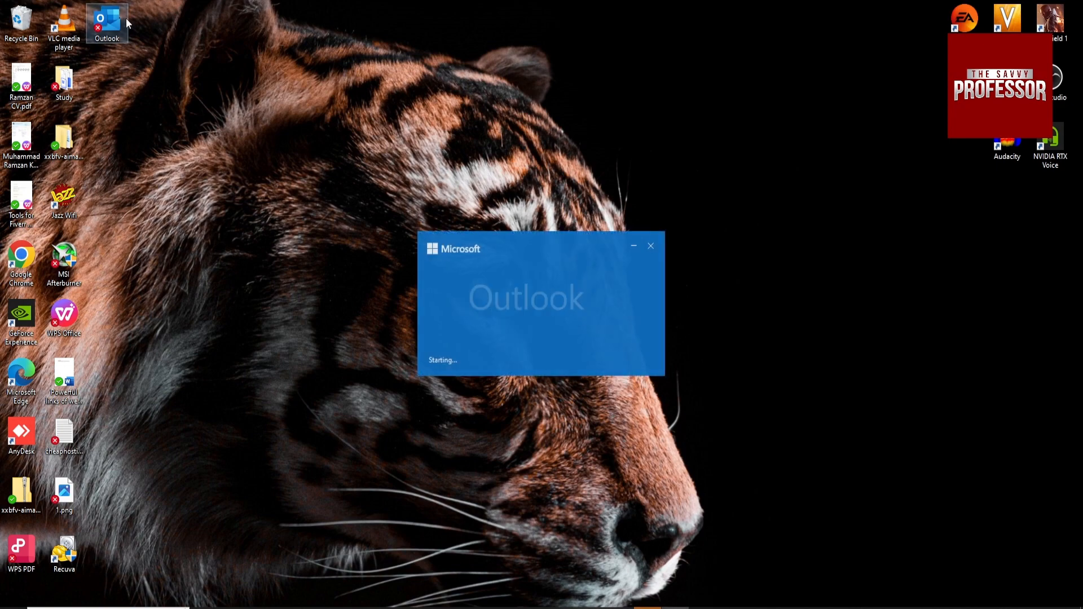
left_click(107, 21)
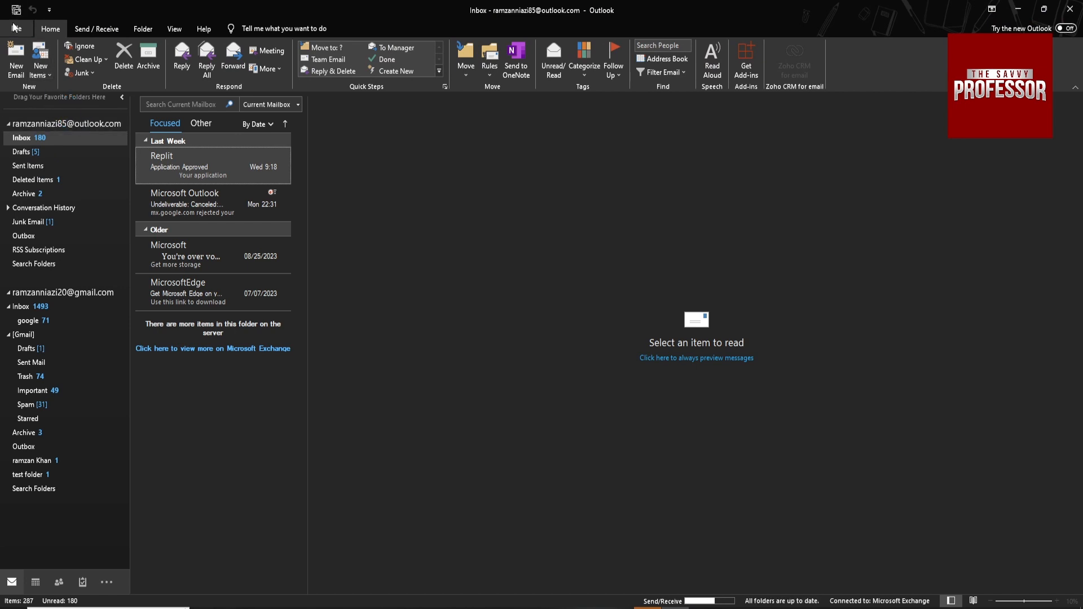
left_click(17, 28)
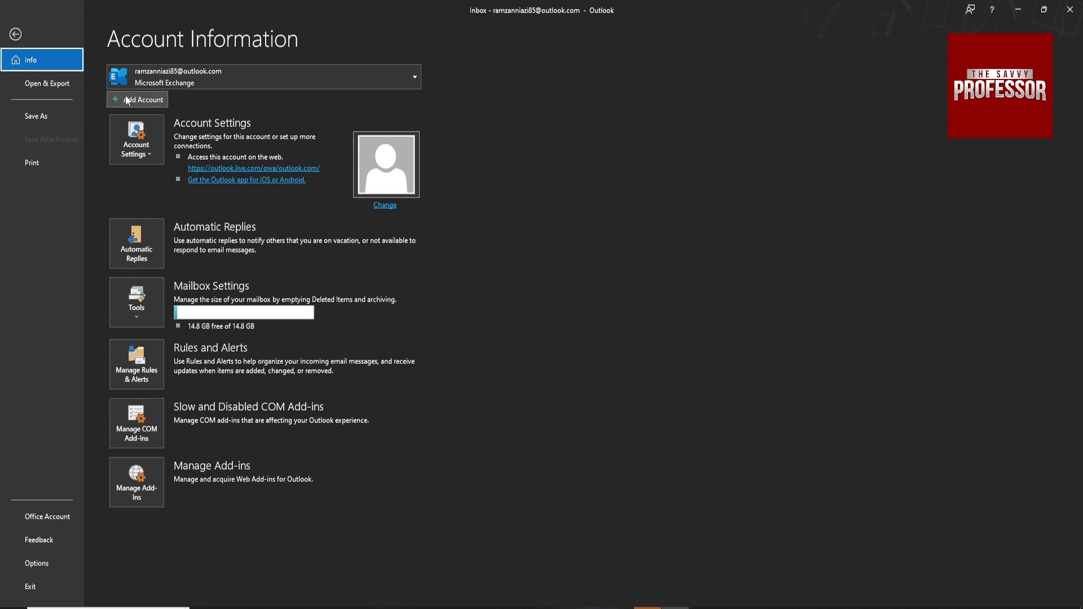
left_click(14, 34)
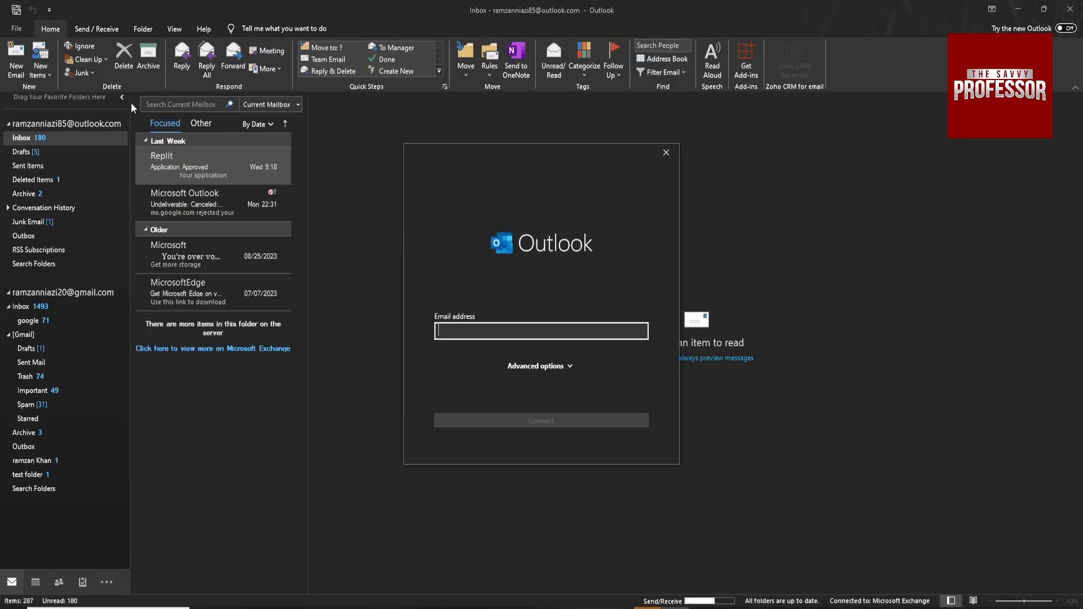
mouse_move(573, 374)
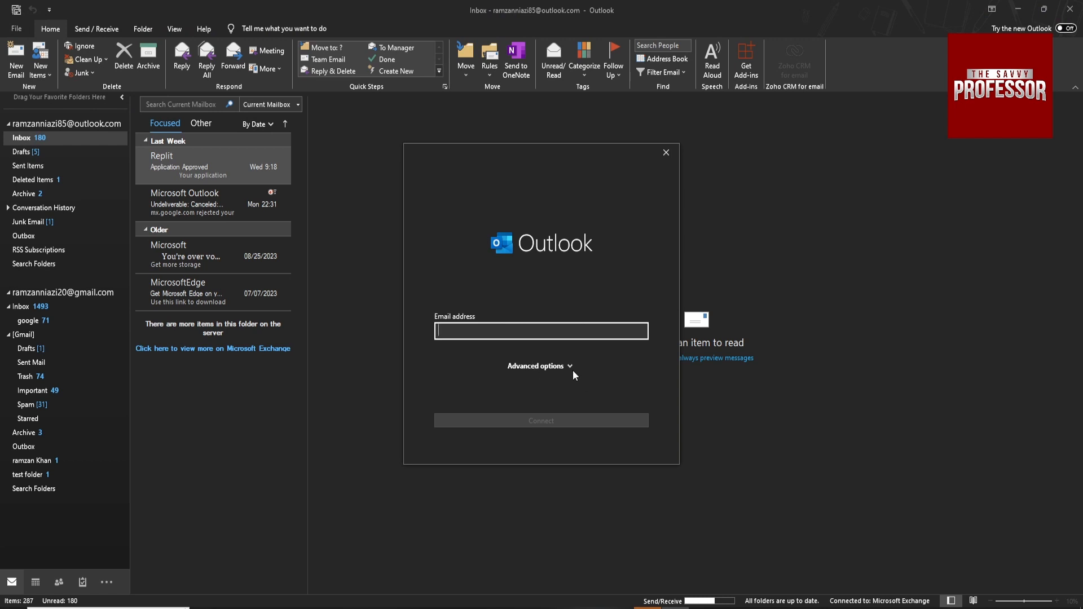
left_click(539, 366)
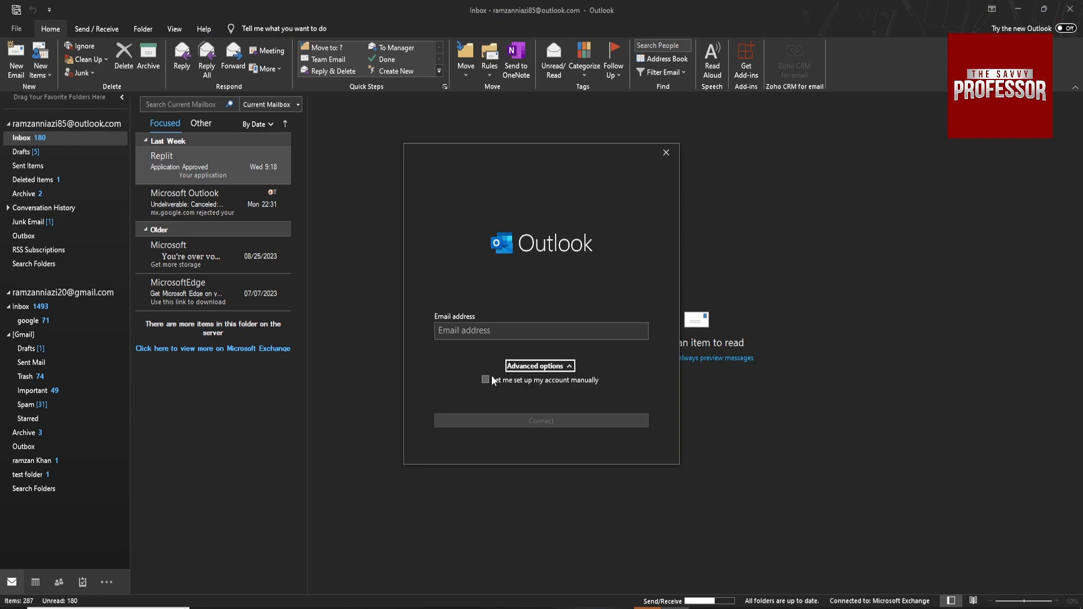
left_click(485, 381)
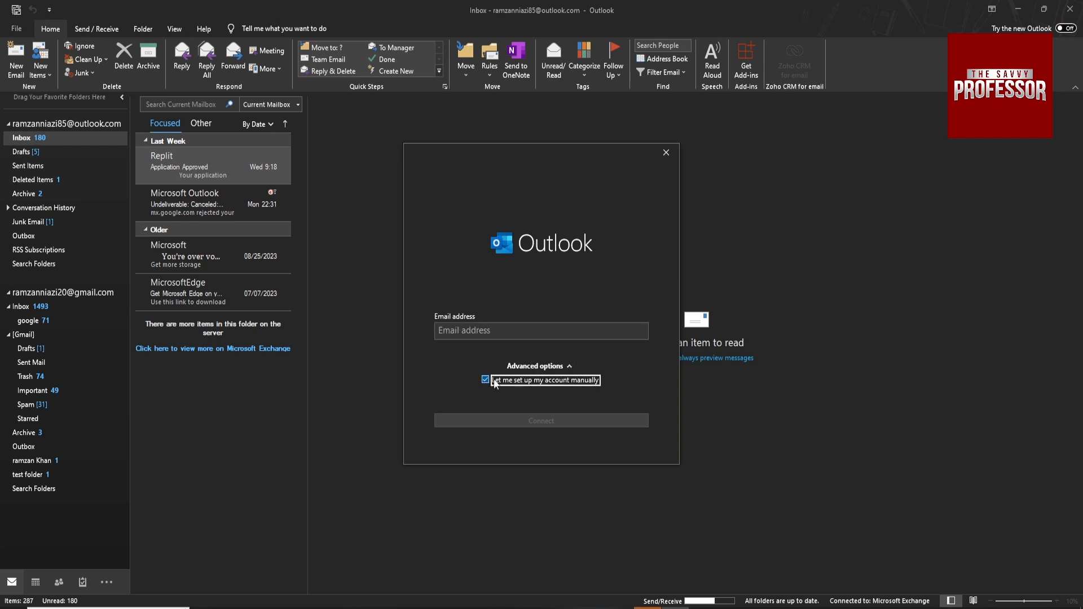
left_click(541, 331)
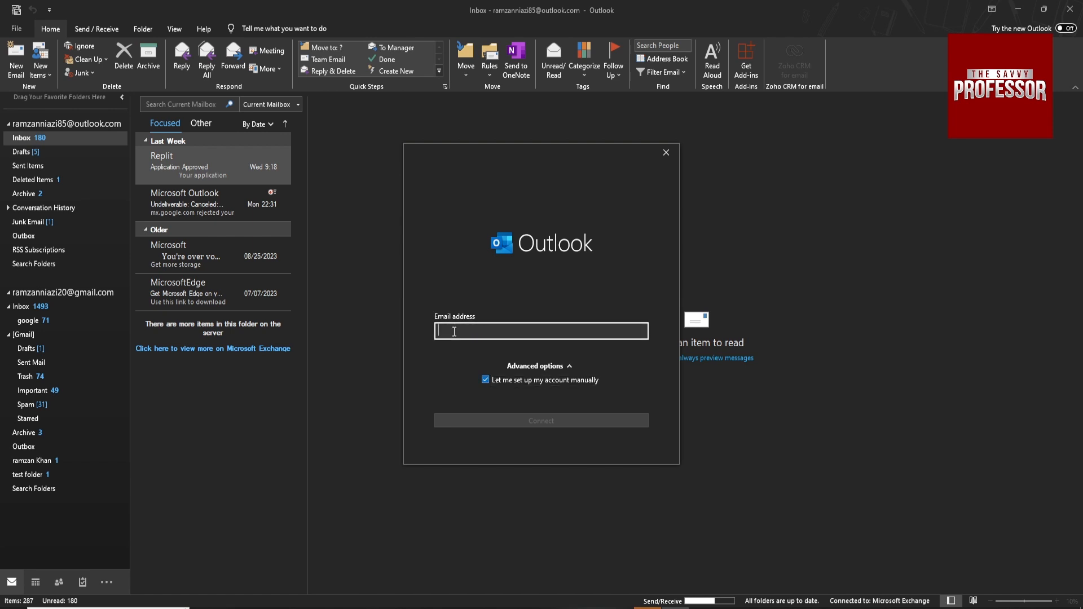
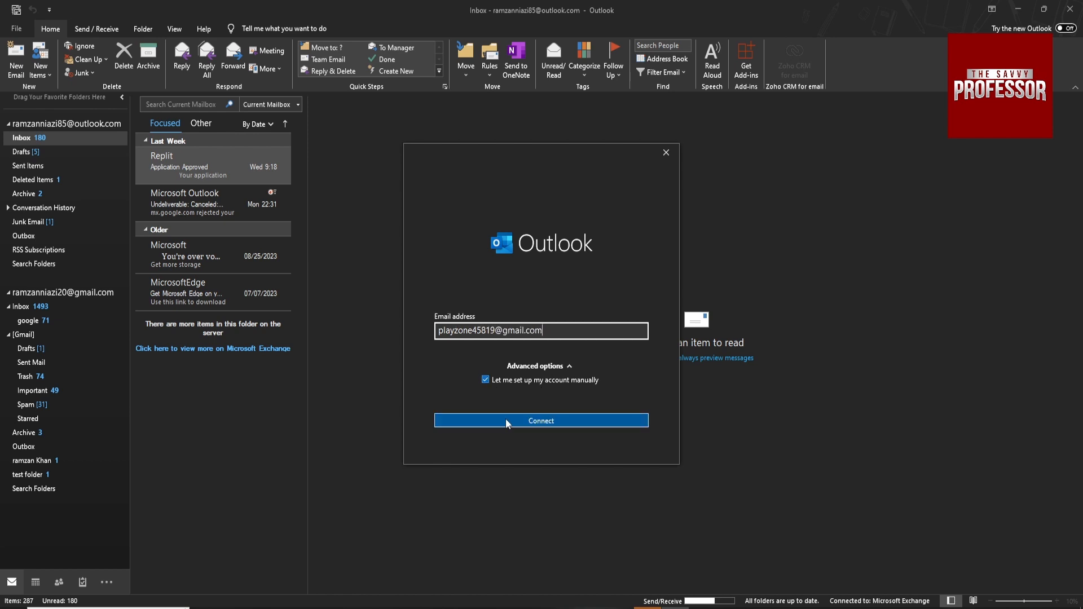
left_click(540, 421)
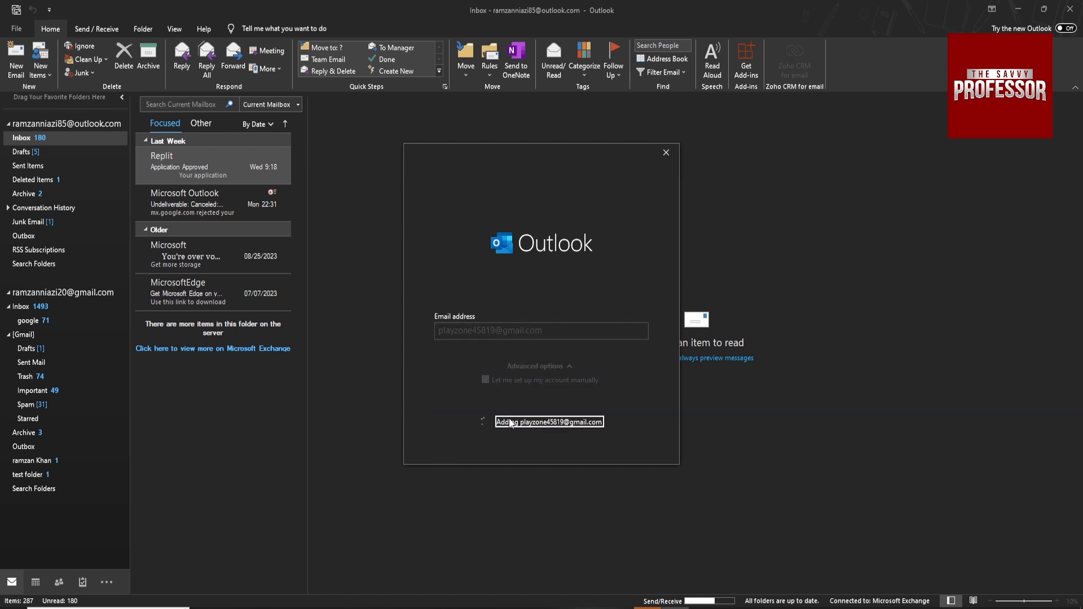
Choose Google as the account type in Advanced setup
left_click(485, 379)
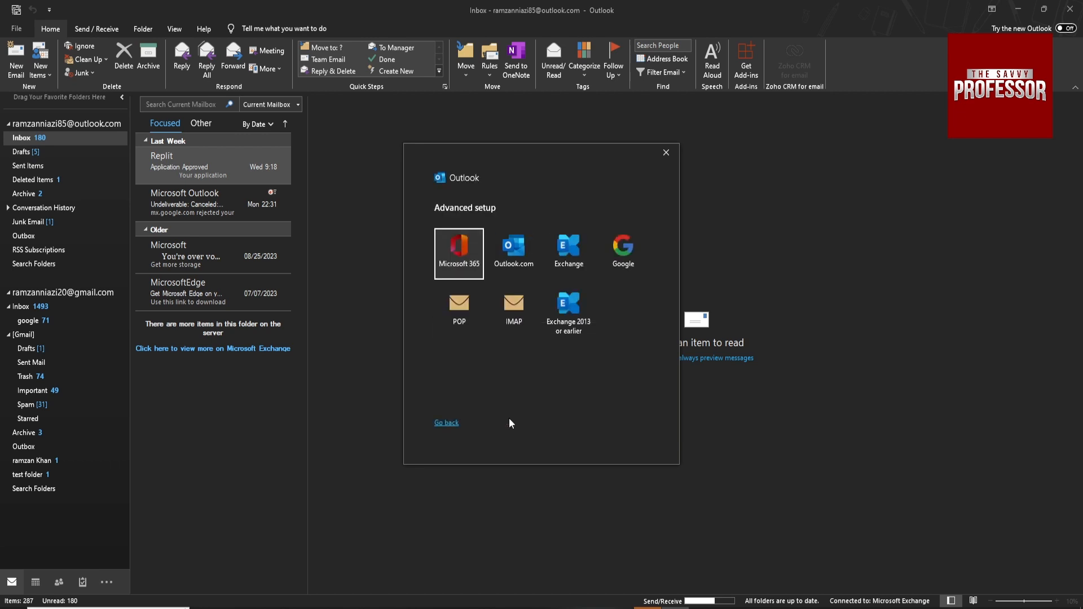
left_click(623, 248)
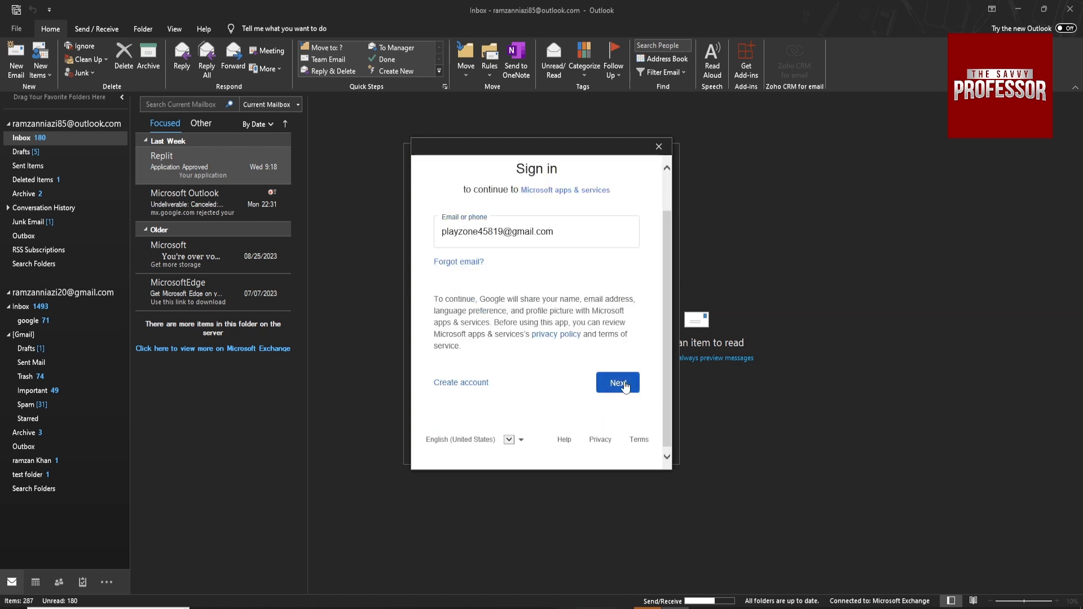
Enter the Google account password and submit it for sign-in
left_click(617, 383)
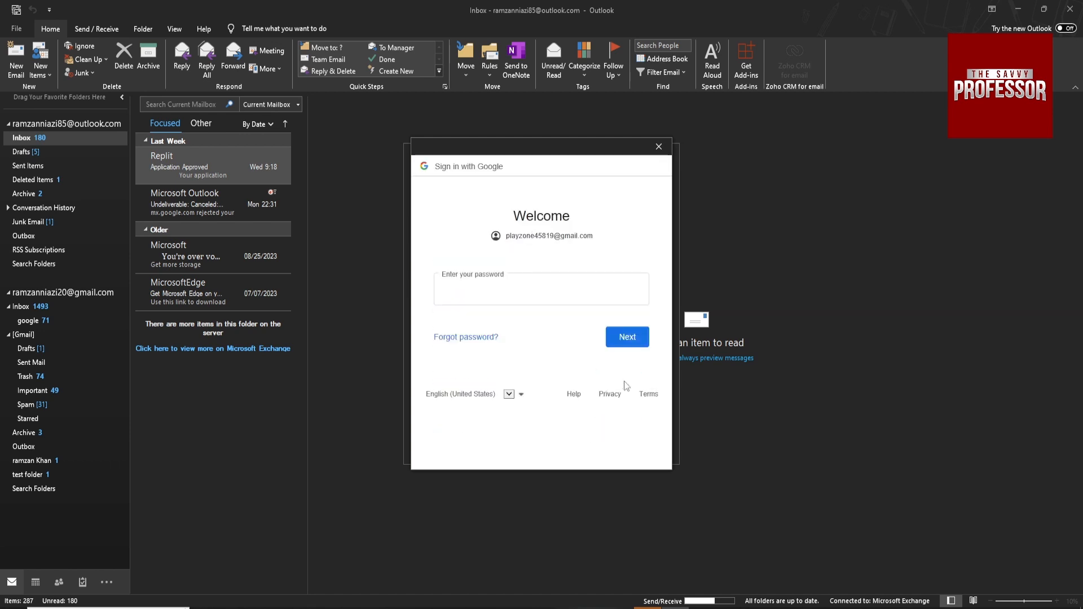
left_click(541, 287)
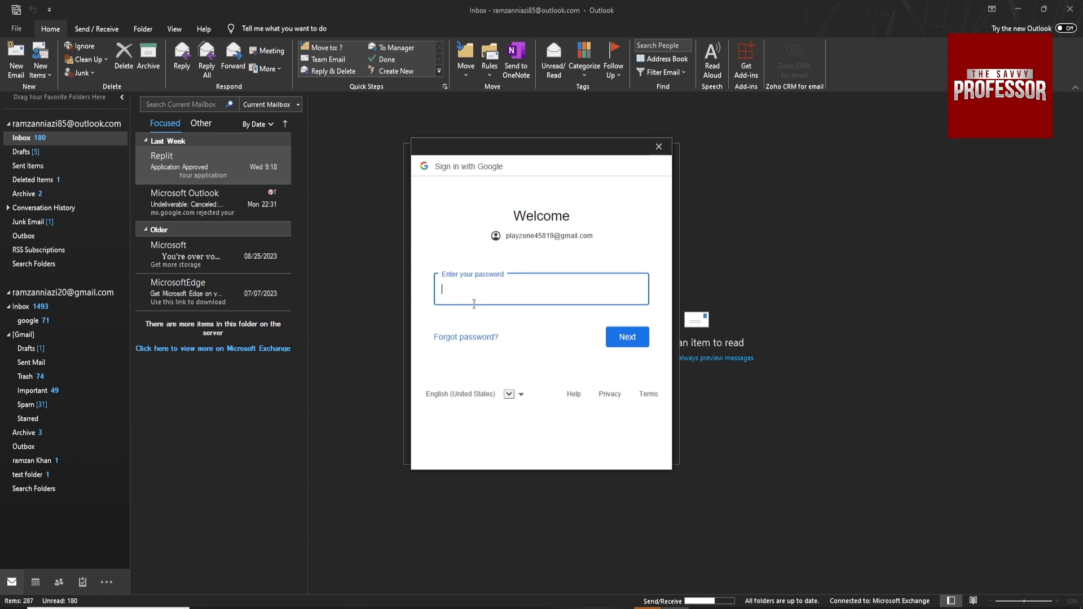
type("•")
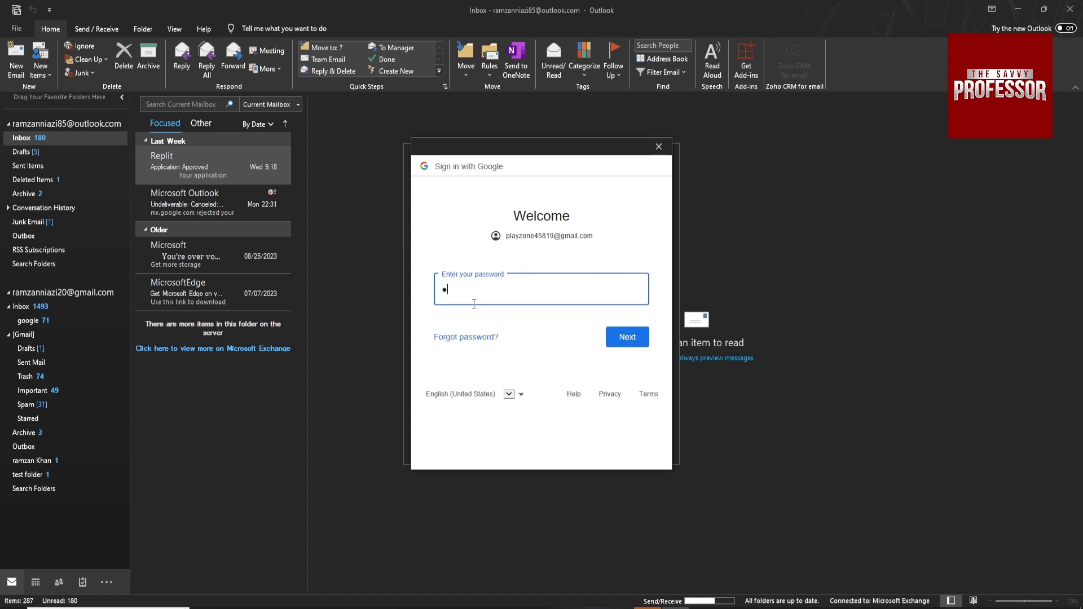
type("password")
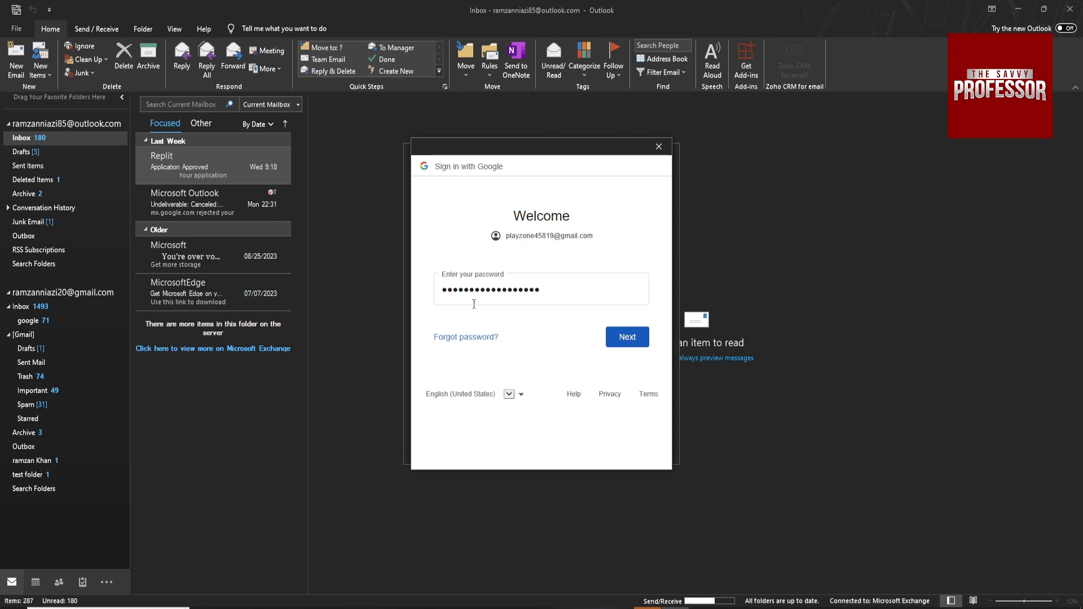
left_click(626, 336)
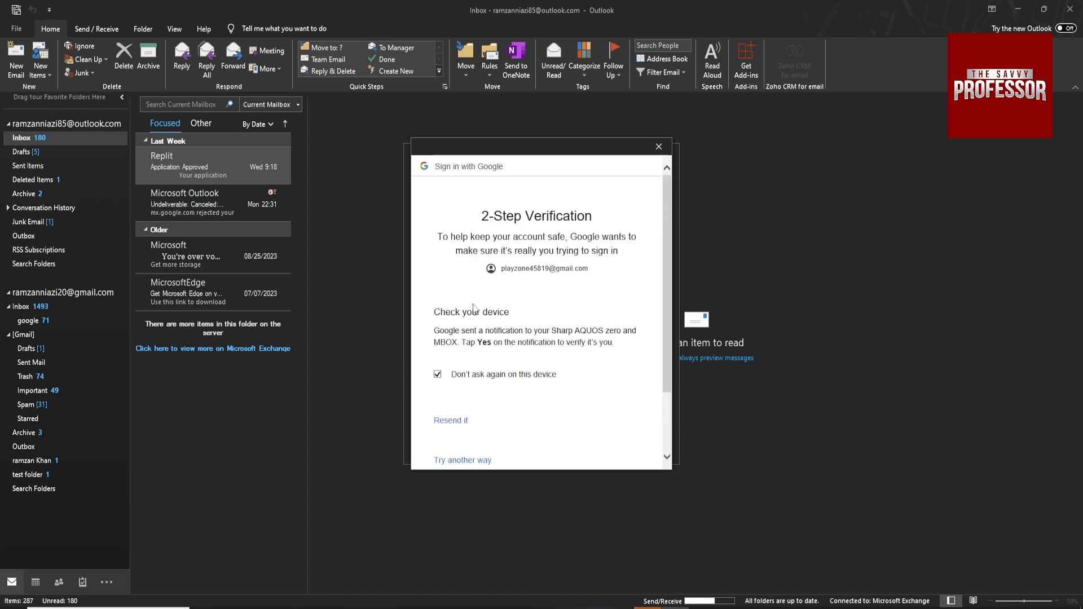
Allow Outlook access to the Gmail account on Google's permissions page
scroll("down", 3)
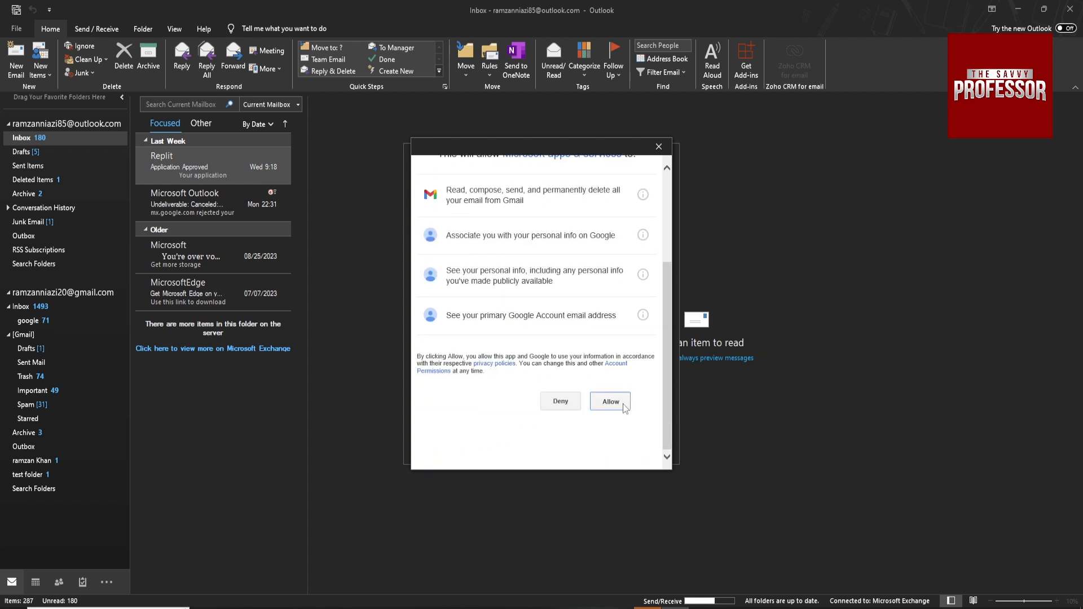
left_click(610, 401)
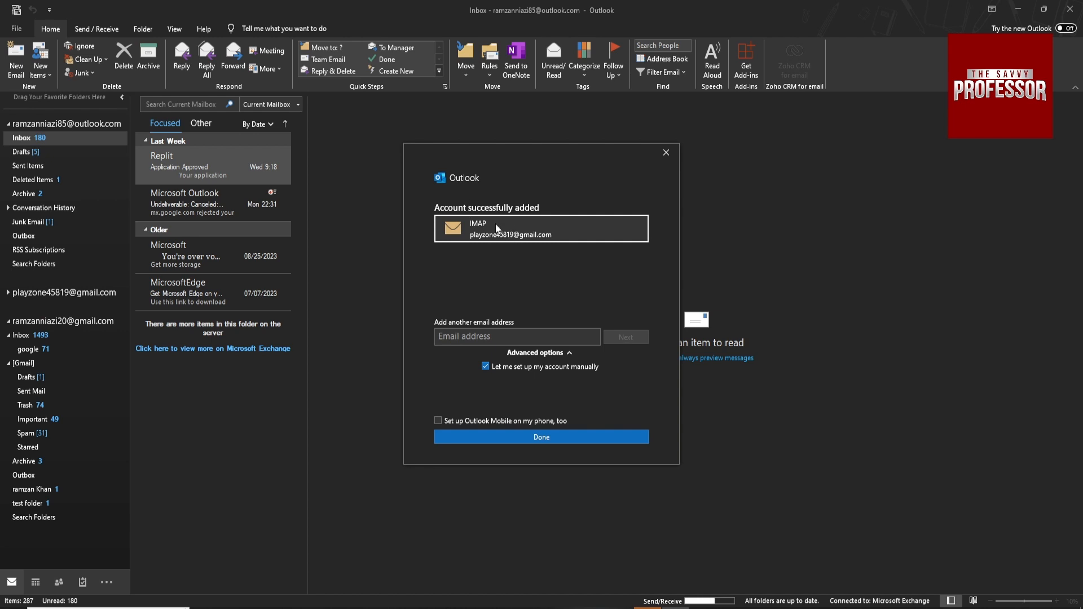
mouse_move(2, 288)
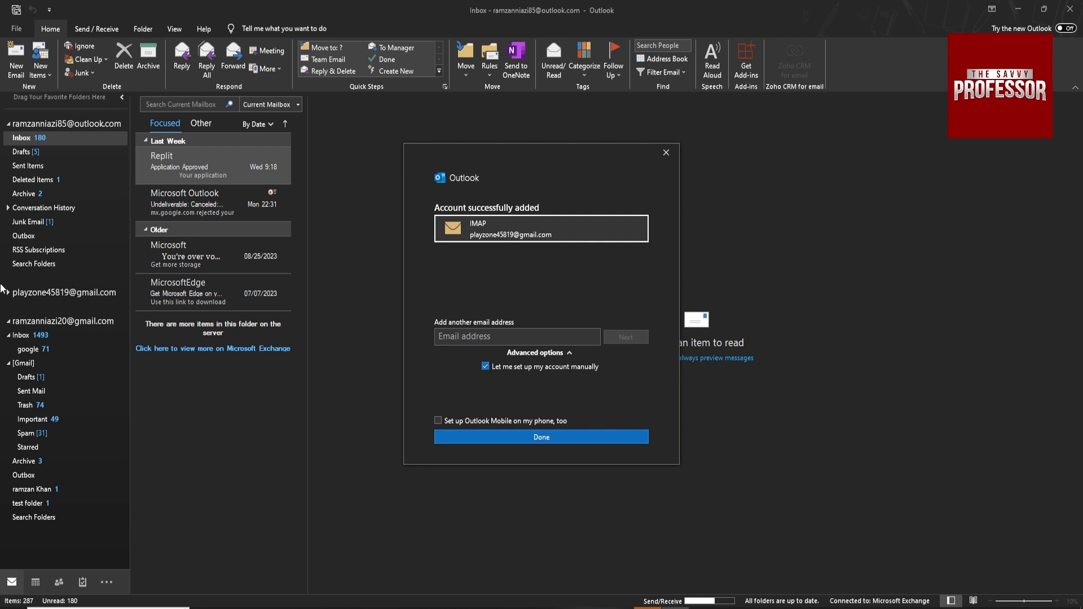
Expand the new Gmail mailbox in the folder pane to show its folders
left_click(540, 437)
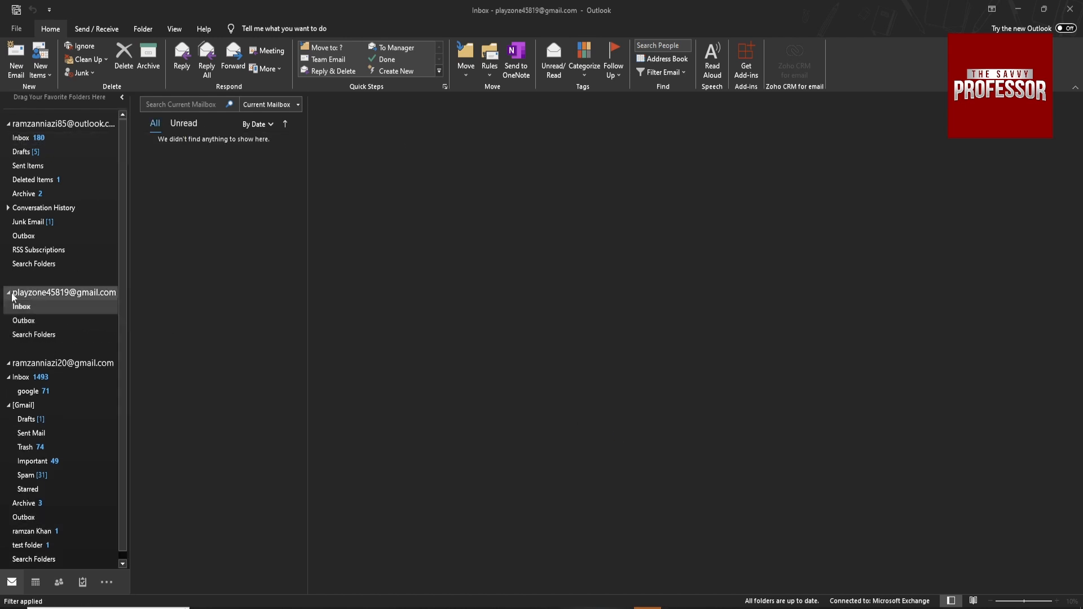